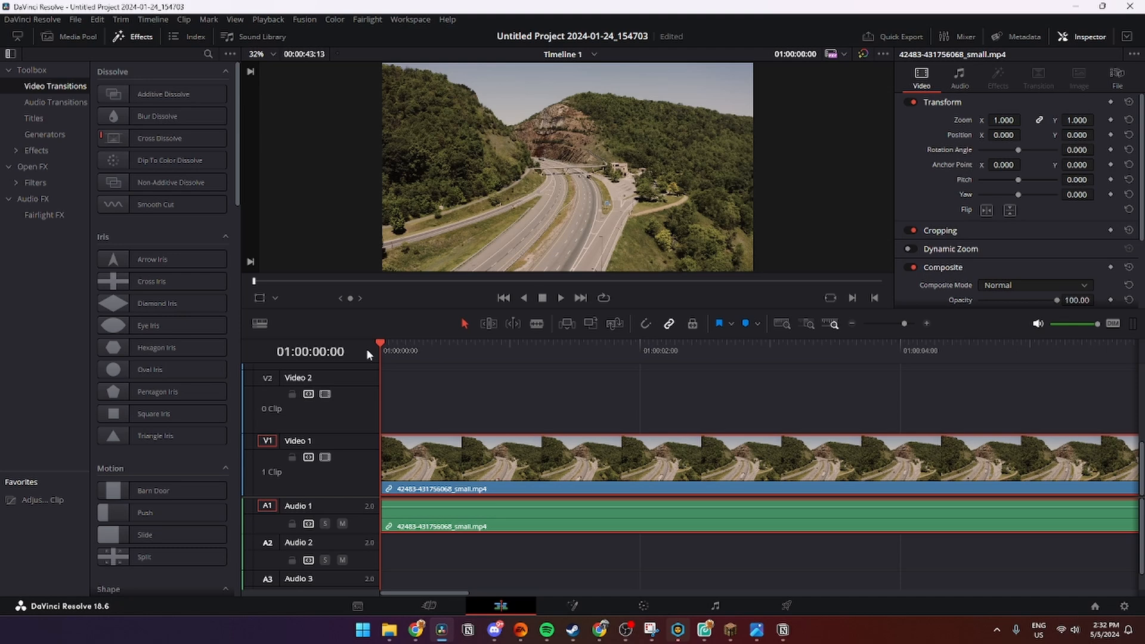
pyautogui.moveTo(440, 400)
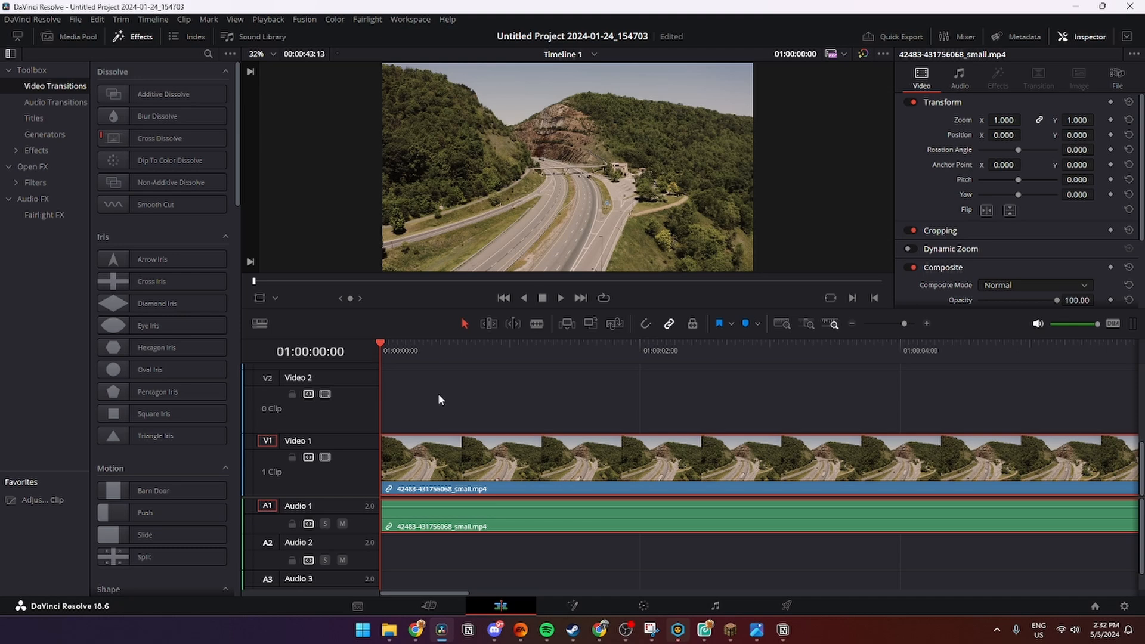
pyautogui.moveTo(397, 353)
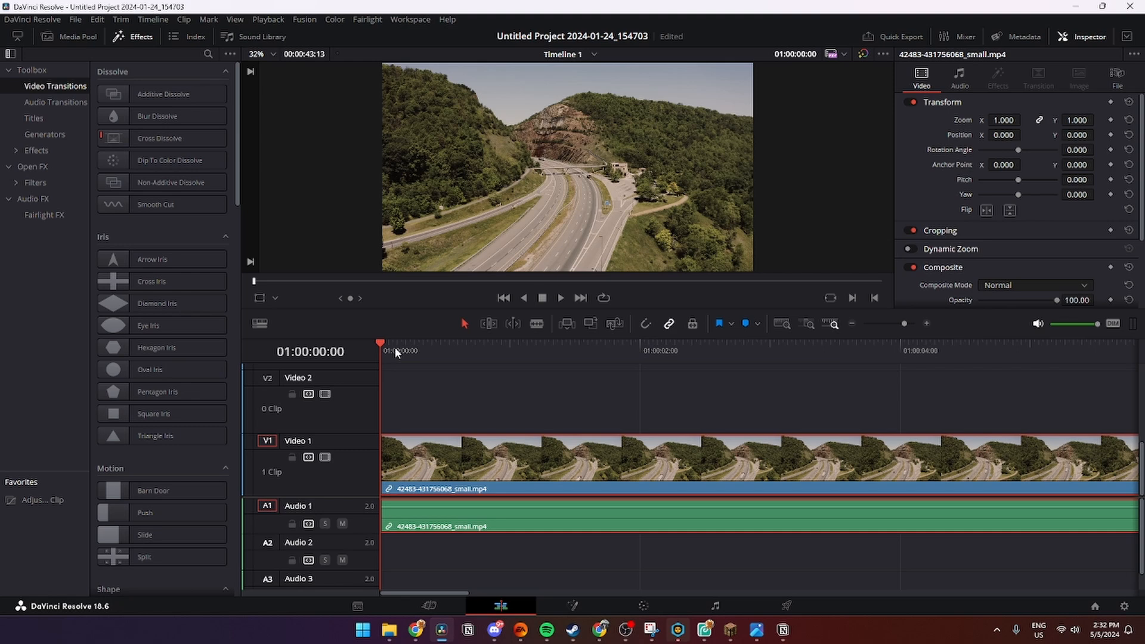
pyautogui.moveTo(393, 354)
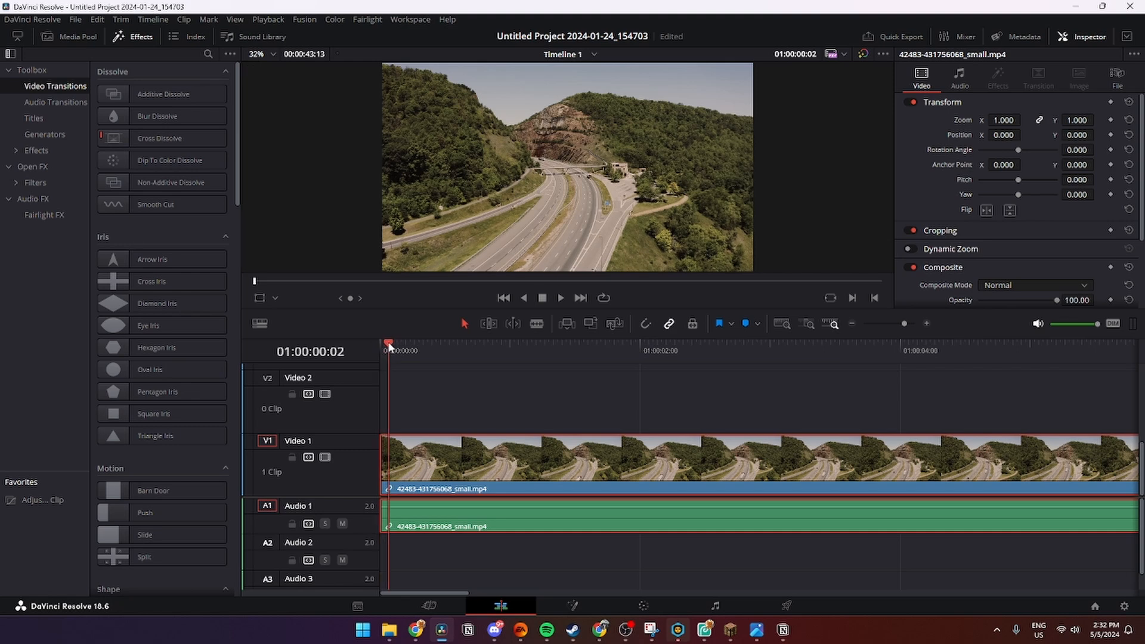
# - Set the Transform position to X -69, Y 921 at 01:00:03:03, framing the white truck
pyautogui.click(462, 351)
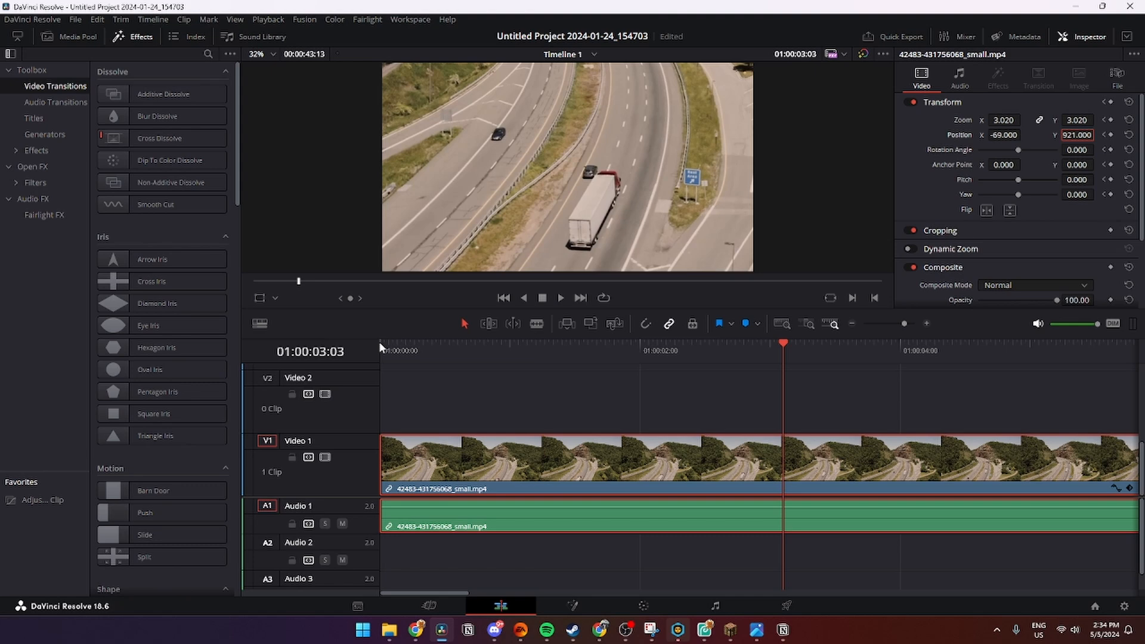
pyautogui.moveTo(449, 345)
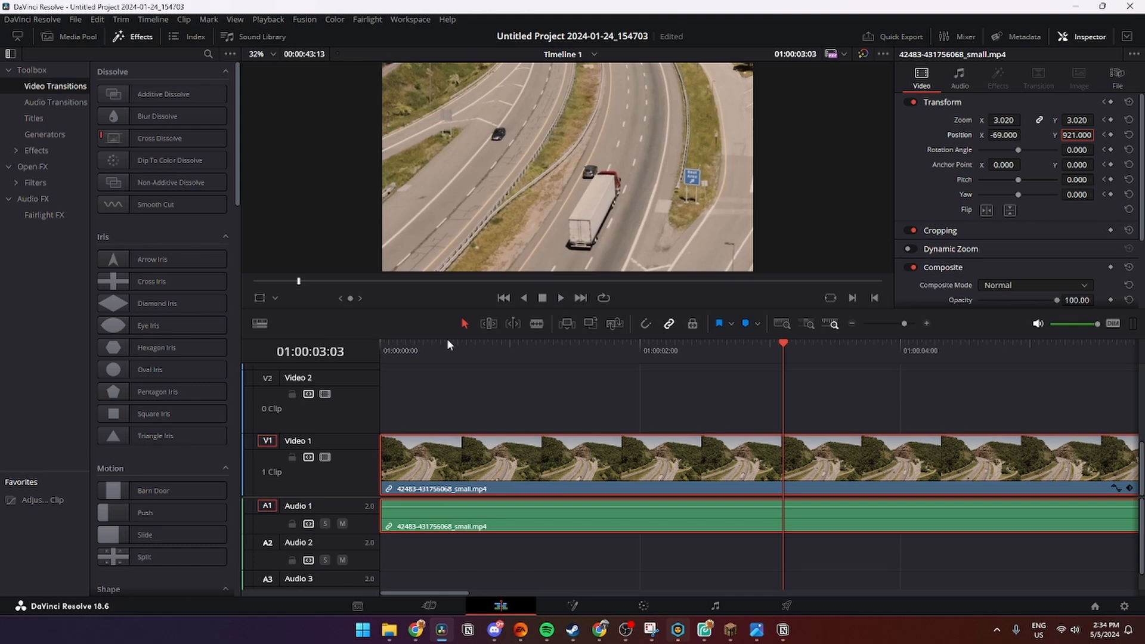